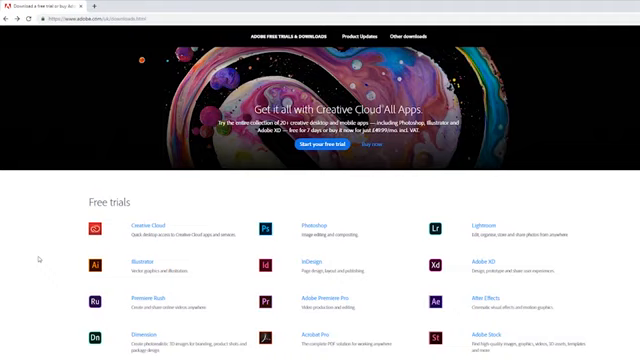
{"action": "mouse_move", "coordinate": [294, 265]}
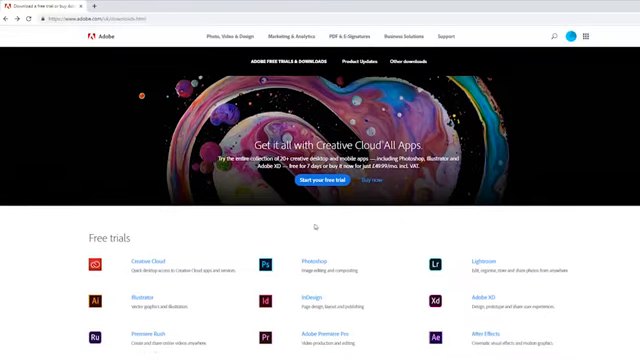
- Scroll down the Adobe downloads page to the list of free-trial Creative Cloud apps
{"action": "scroll", "scroll_direction": "down", "scroll_amount": 3}
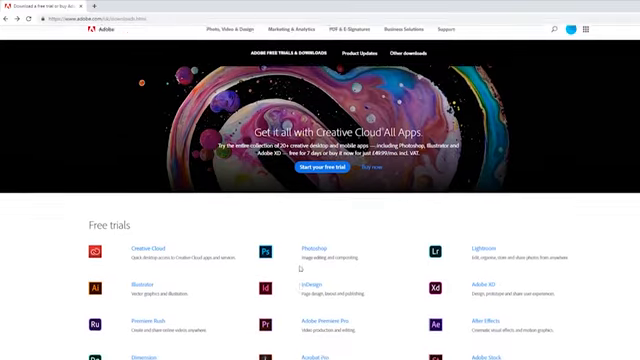
{"action": "scroll", "scroll_direction": "down", "scroll_amount": 3}
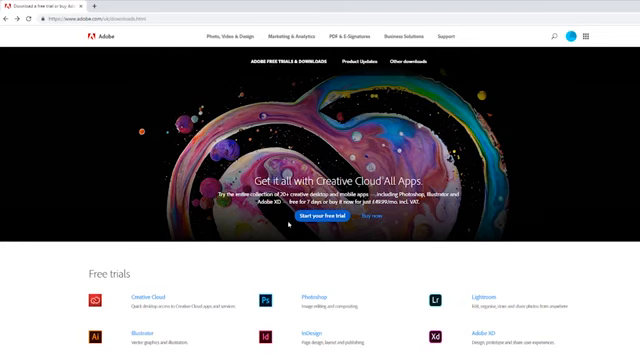
{"action": "scroll", "scroll_direction": "down", "scroll_amount": 3}
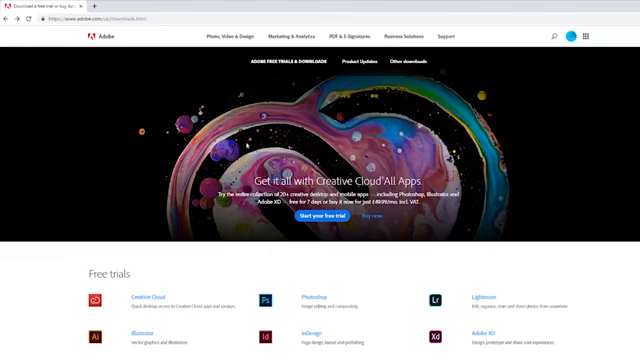
{"action": "mouse_move", "coordinate": [245, 143]}
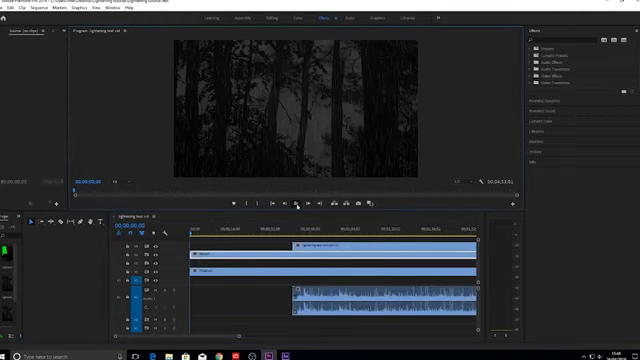
- Bring up the lightning test sequence with stacked rain and fireplace clips over the thunder audio
{"action": "left_click", "coordinate": [296, 203]}
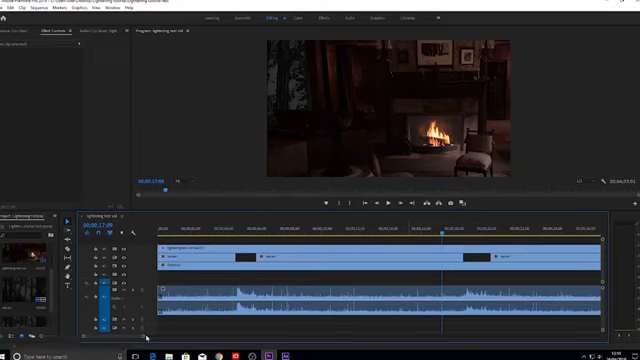
{"action": "mouse_move", "coordinate": [345, 268]}
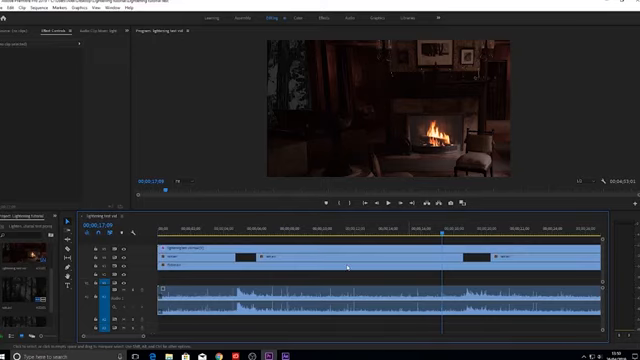